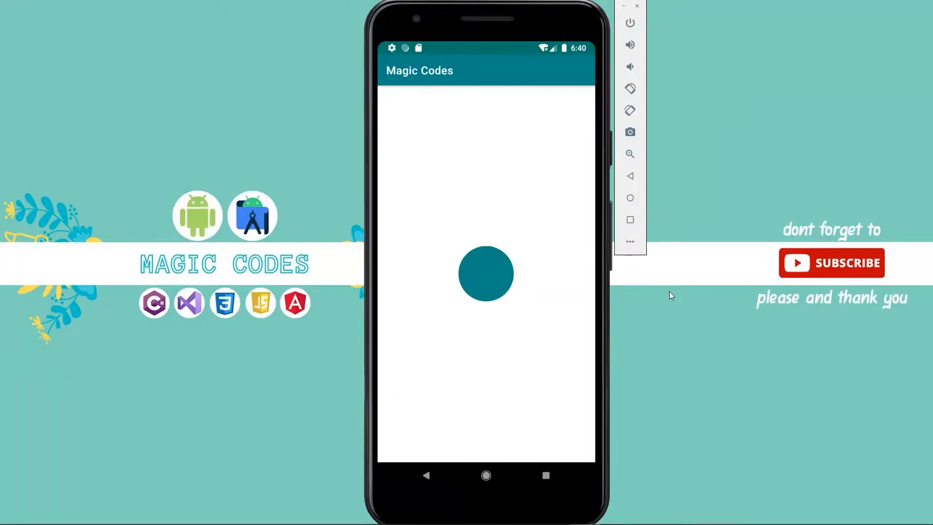
{"action": "mouse_move", "coordinate": [481, 339]}
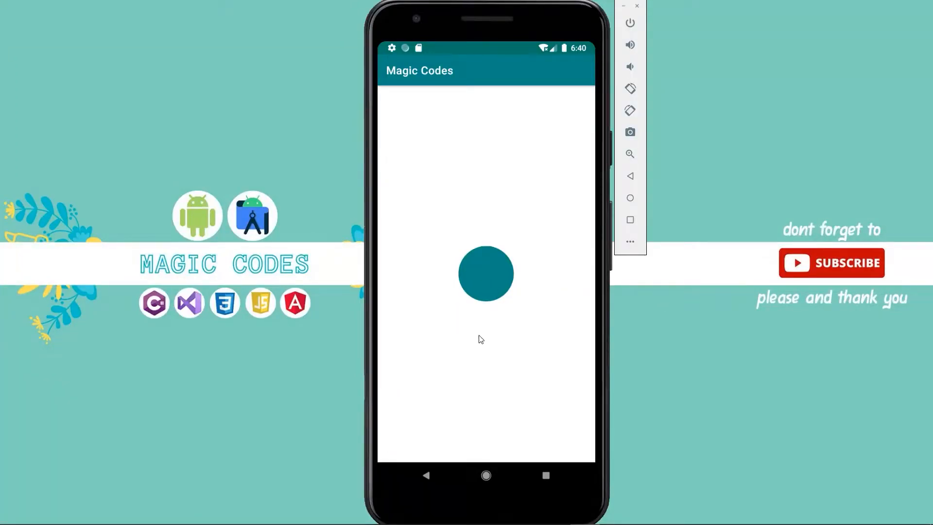
{"action": "mouse_move", "coordinate": [621, 8]}
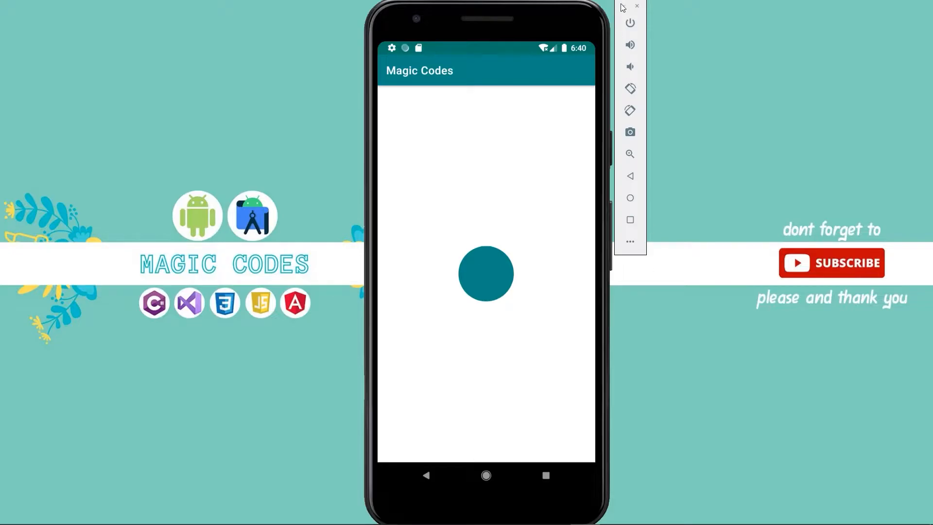
- Create a drawable resource file 'circle_shape' with a shape root element
{"action": "right_click", "coordinate": [68, 133]}
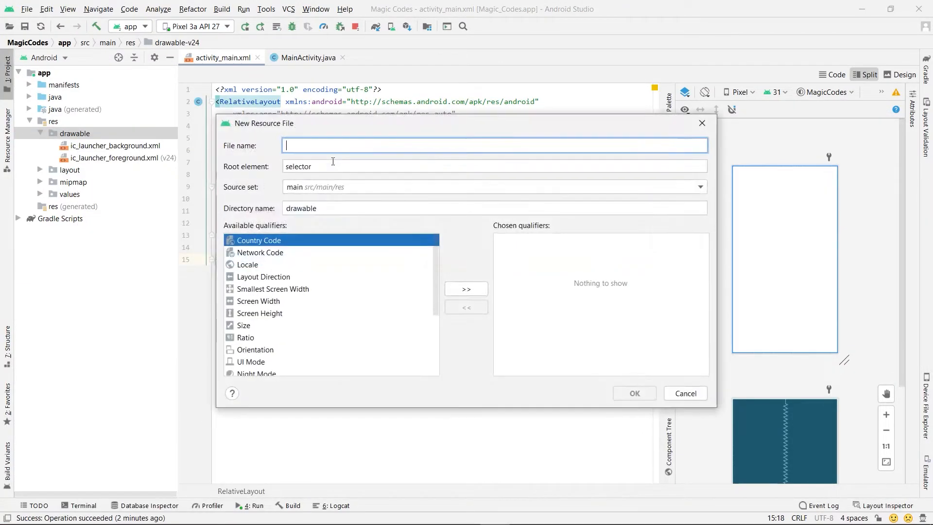
{"action": "type", "text": "circle_"}
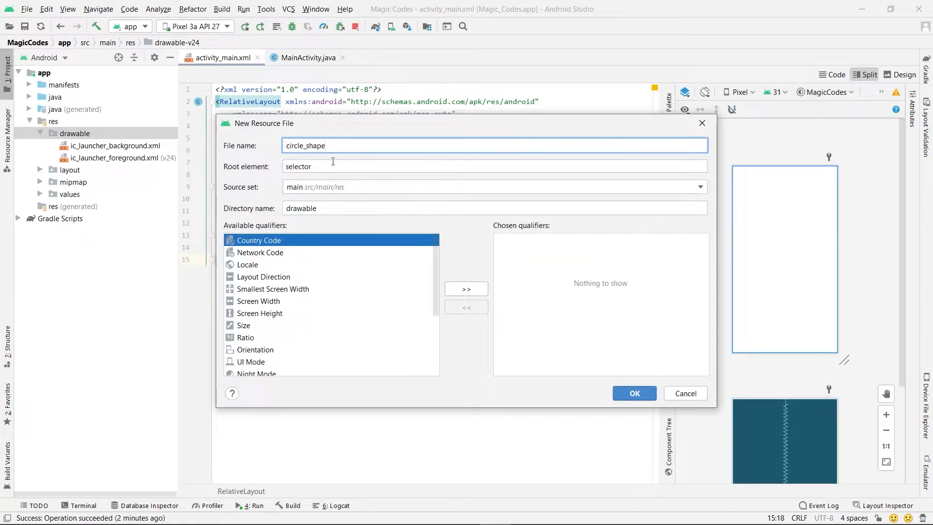
{"action": "type", "text": "shap"}
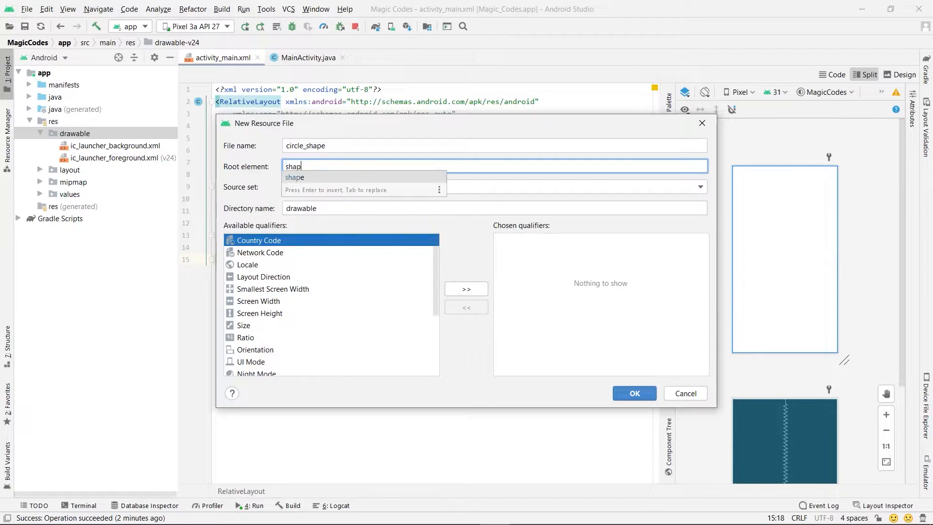
{"action": "left_click", "coordinate": [634, 393]}
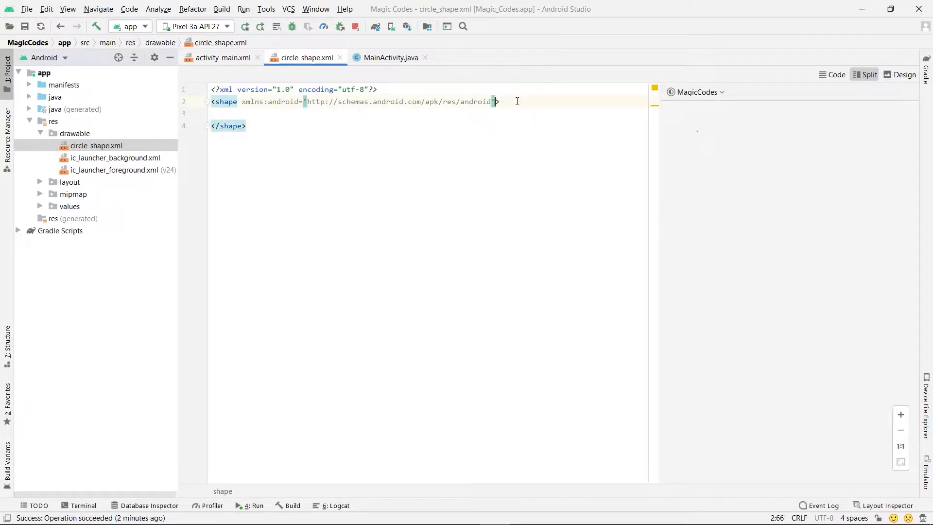
{"action": "type", "text": "android:shape=\"oval\">"}
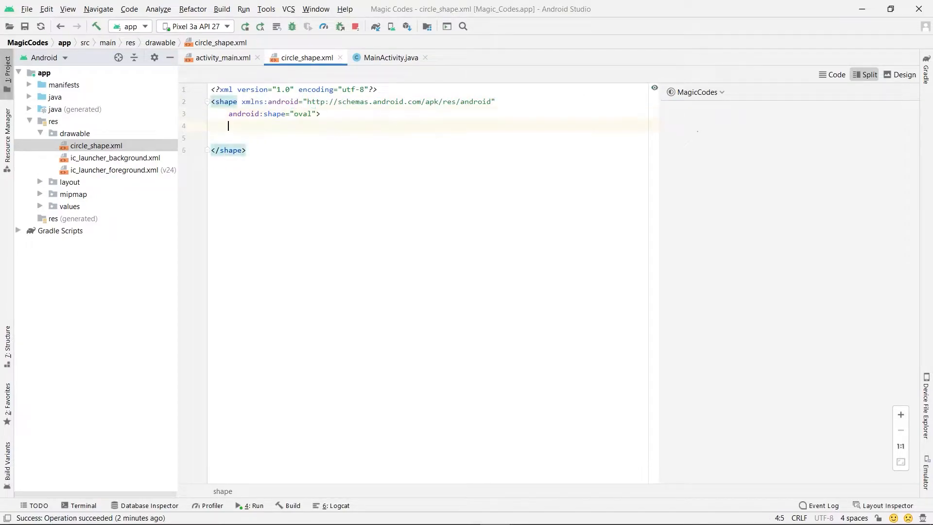
{"action": "type", "text": "<solid android:color=\"\""}
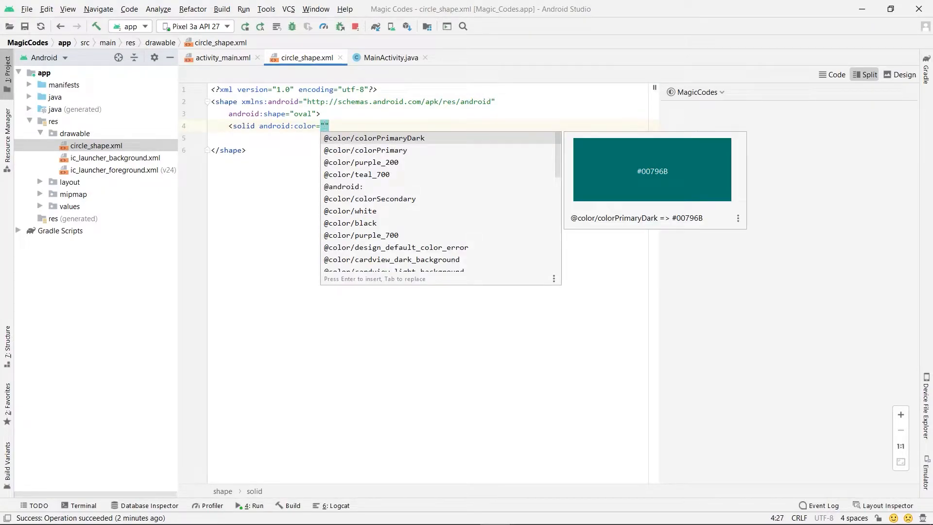
{"action": "left_click", "coordinate": [365, 150]}
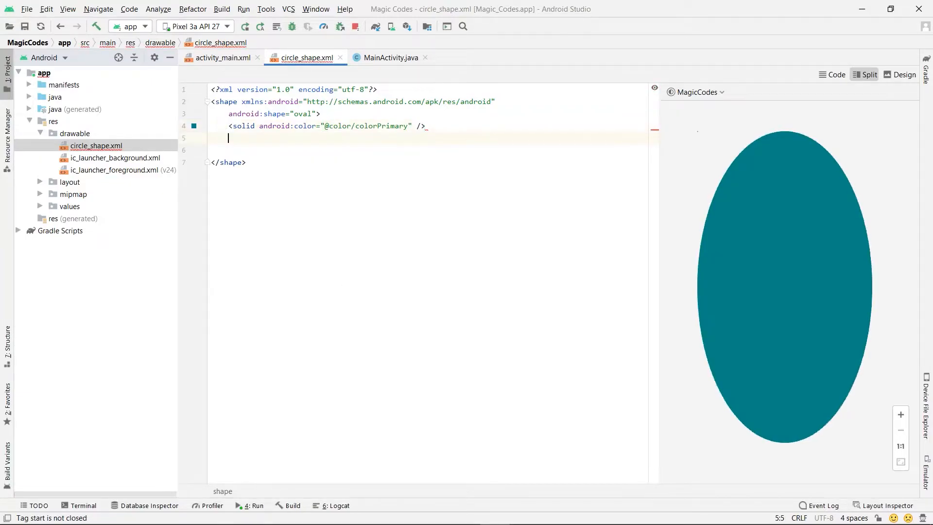
- Add a size element with width and height of 100dp
{"action": "type", "text": "<size"}
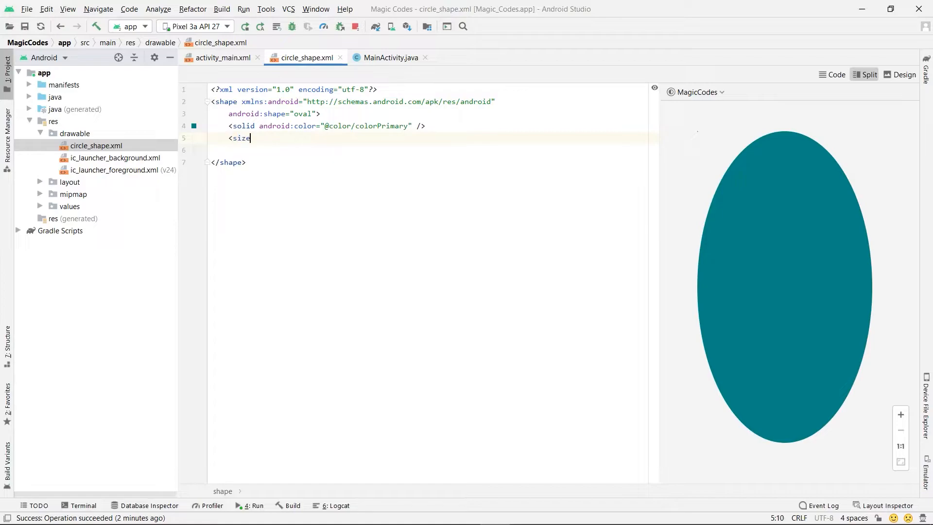
{"action": "type", "text": "android:width=\""}
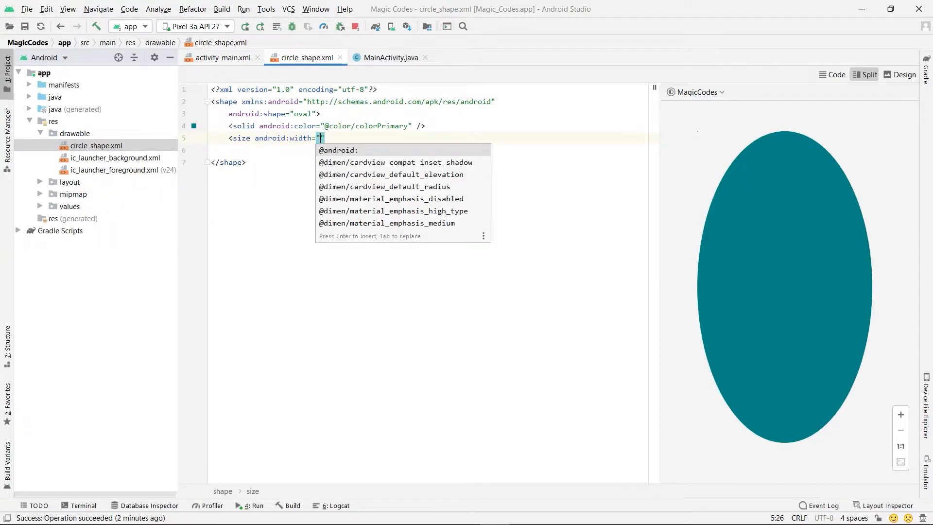
{"action": "type", "text": "100dp"}
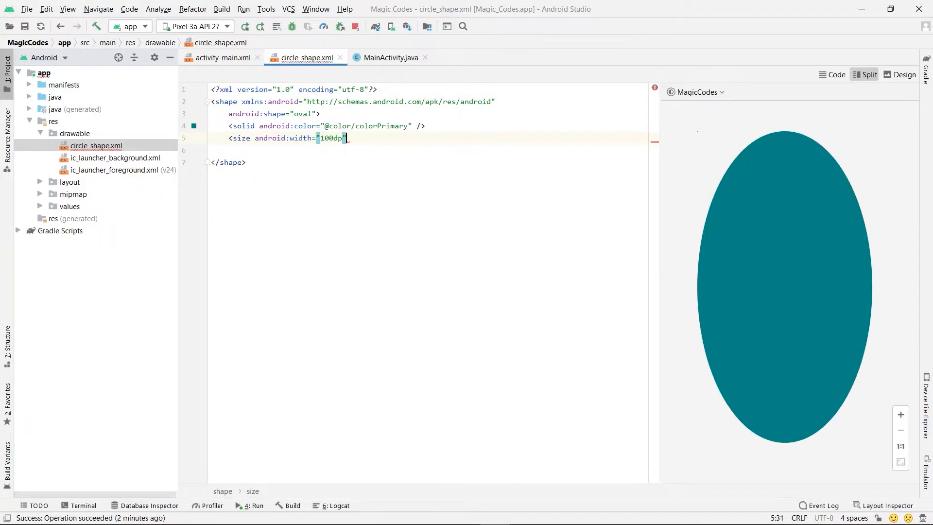
{"action": "type", "text": "android:height=\"1\""}
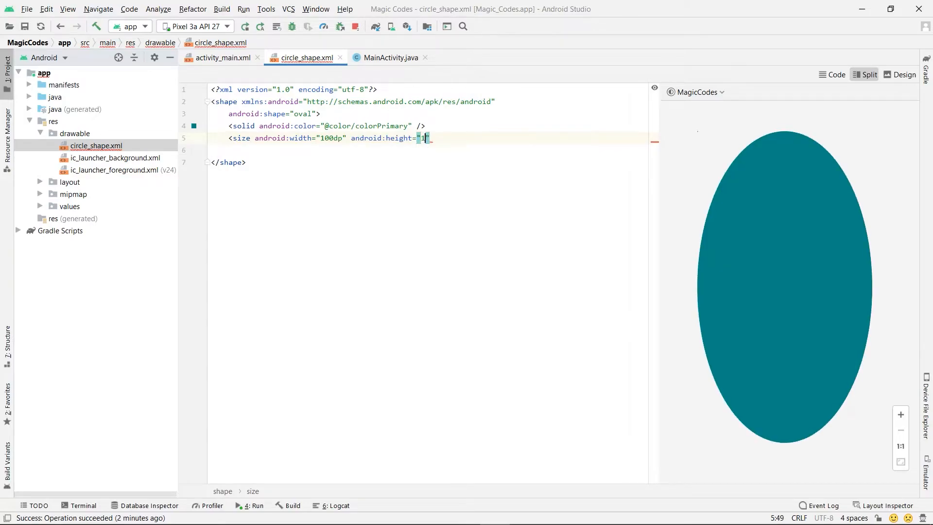
{"action": "type", "text": "00dp"}
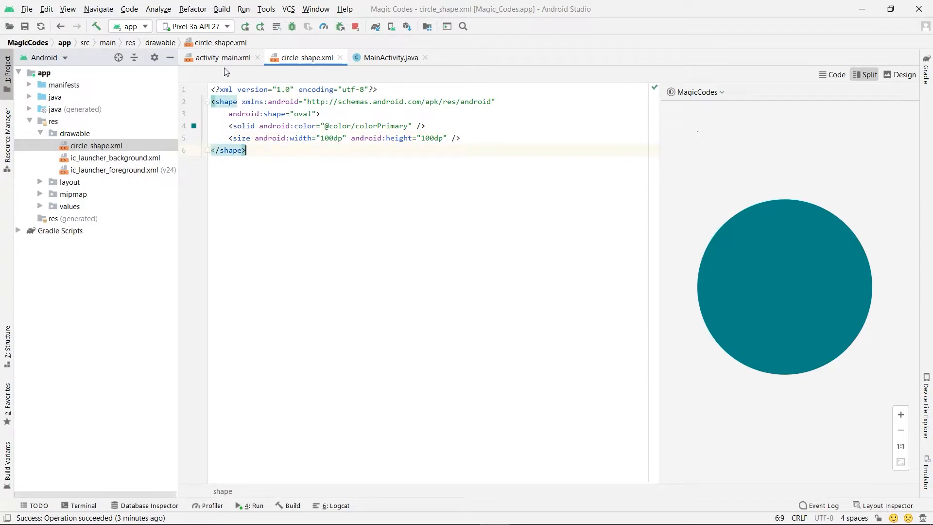
- Start adding android:background to the ImageView in activity_main.xml
{"action": "left_click", "coordinate": [221, 57]}
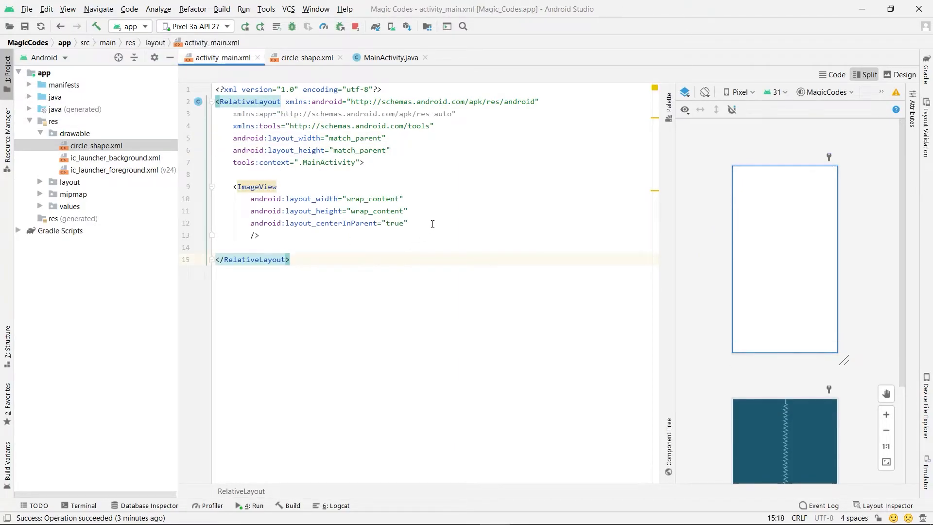
{"action": "type", "text": "back"}
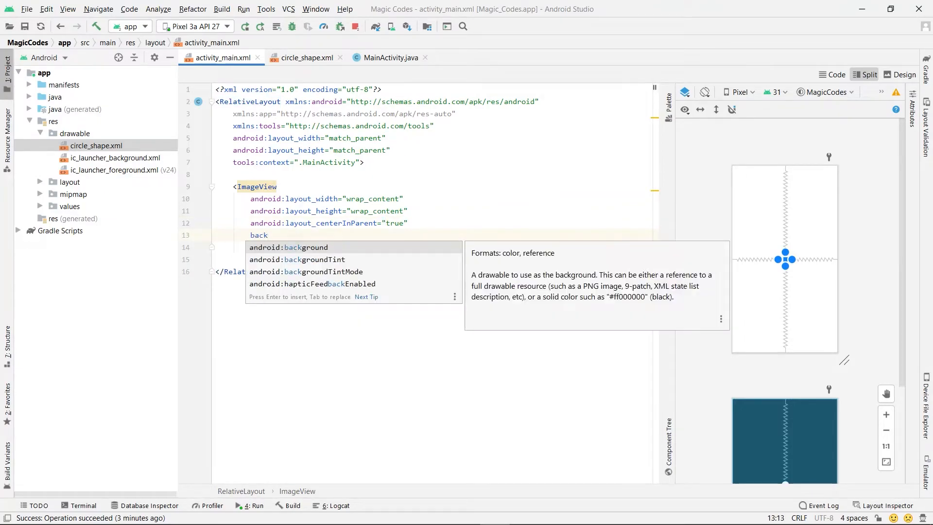